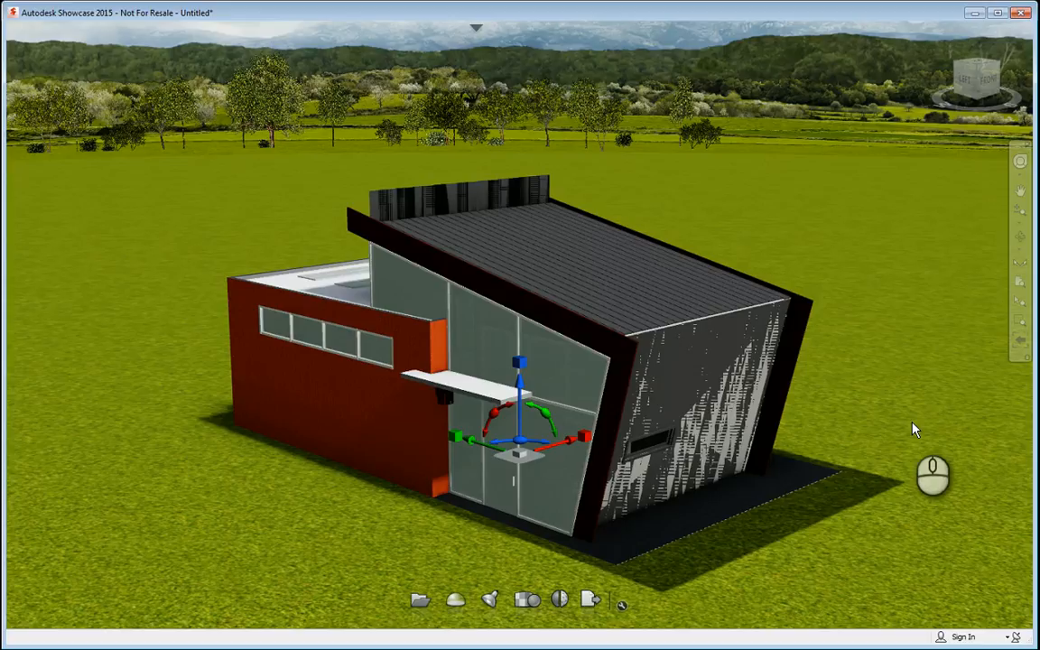
pyautogui.moveTo(905, 412)
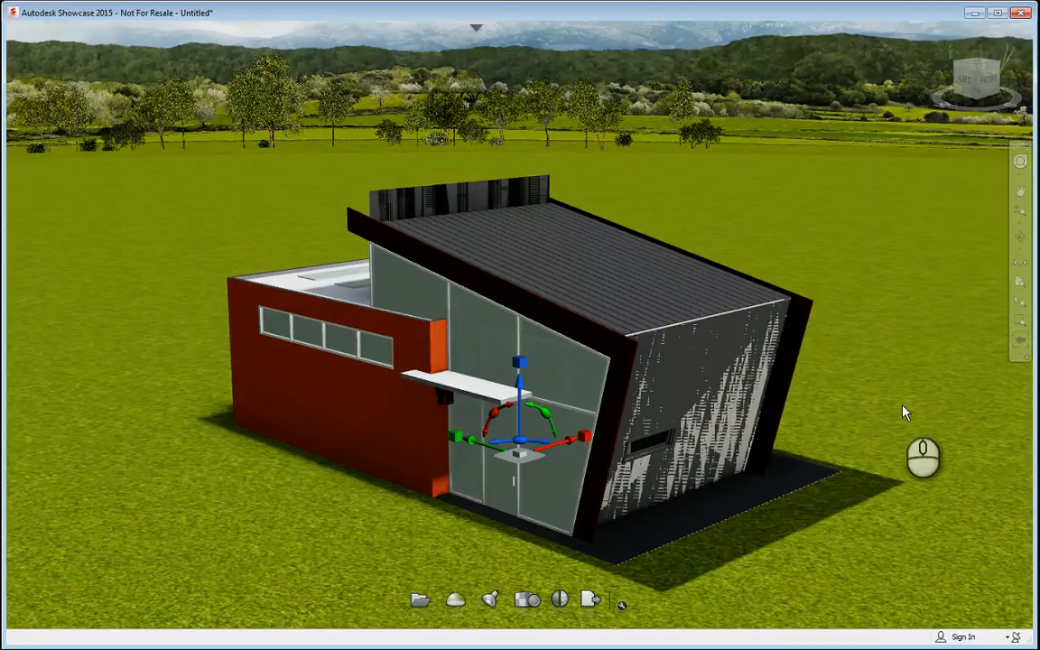
pyautogui.moveTo(921, 337)
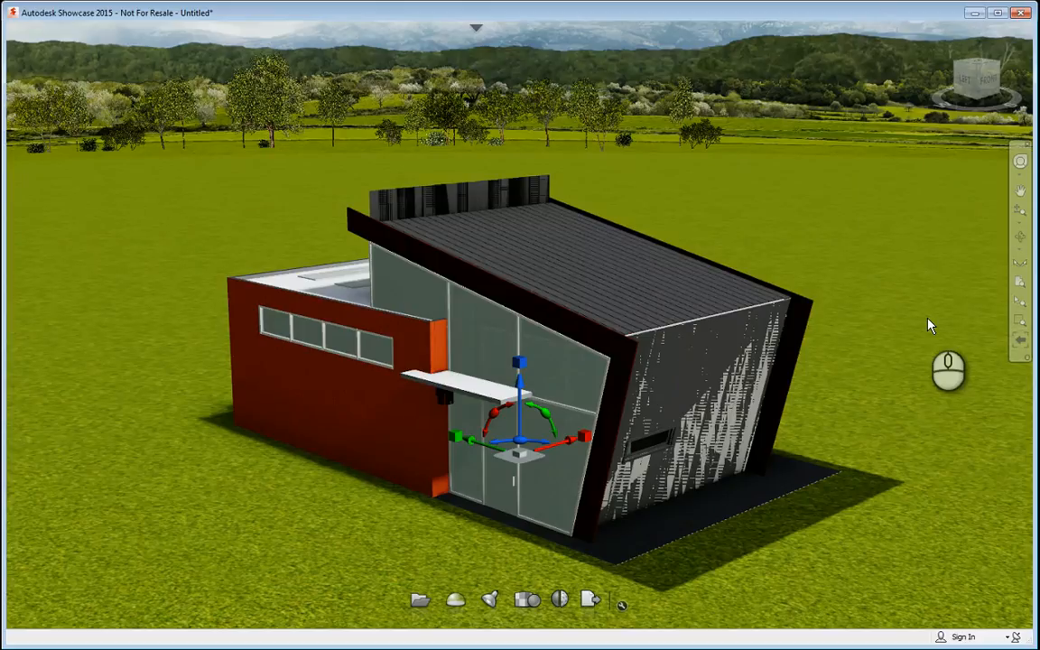
pyautogui.moveTo(284, 189)
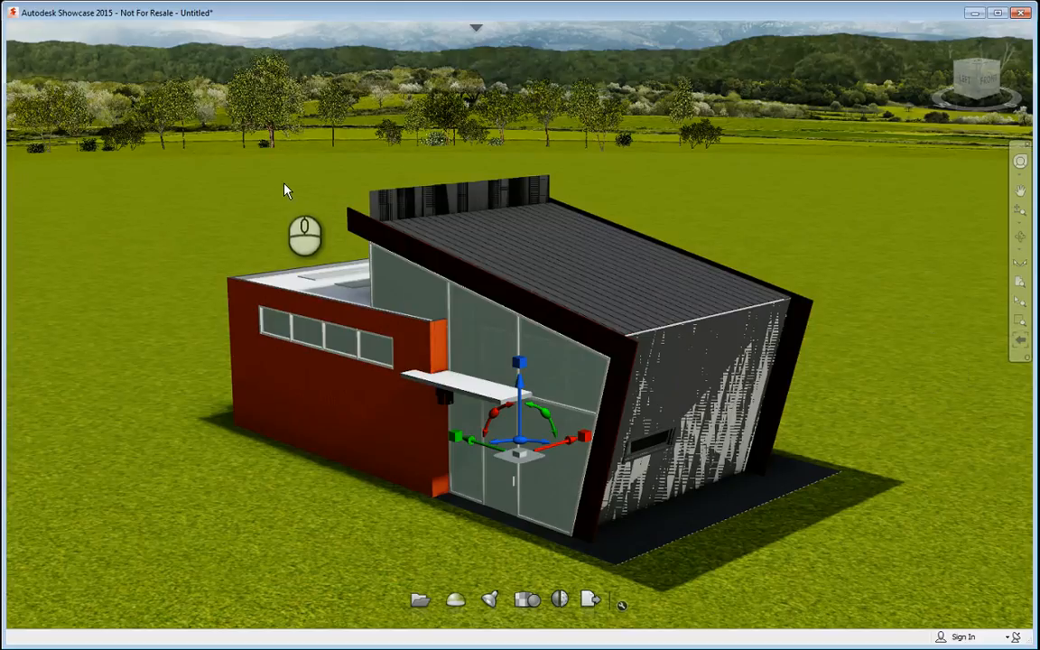
pyautogui.moveTo(267, 187)
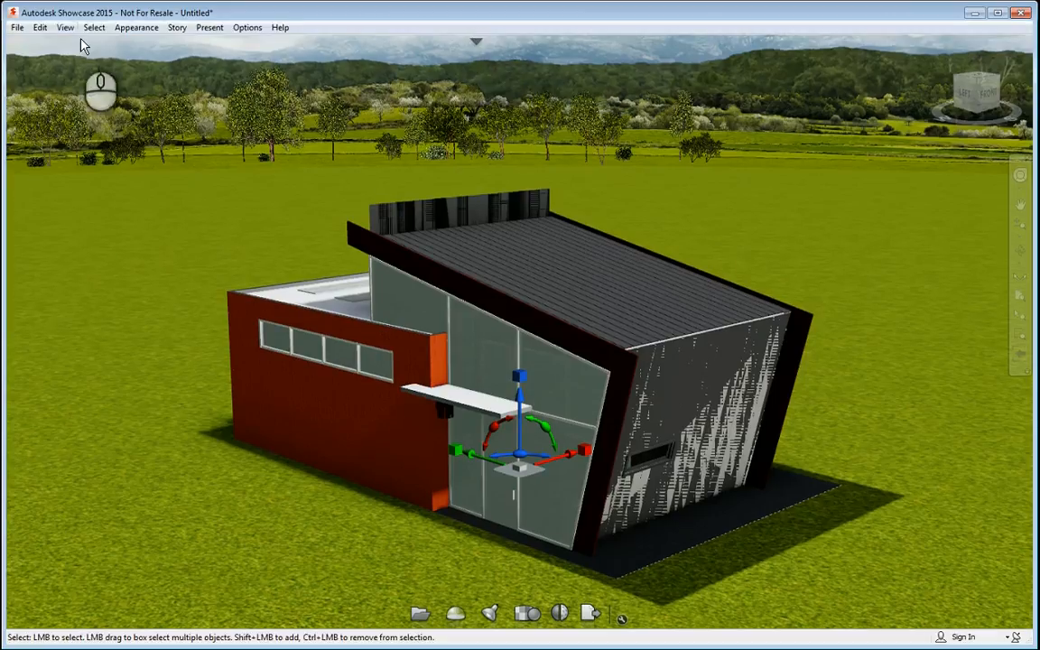
# Move the environment floor to the bottom of the 3D model so the slab clears the grass.
pyautogui.click(39, 27)
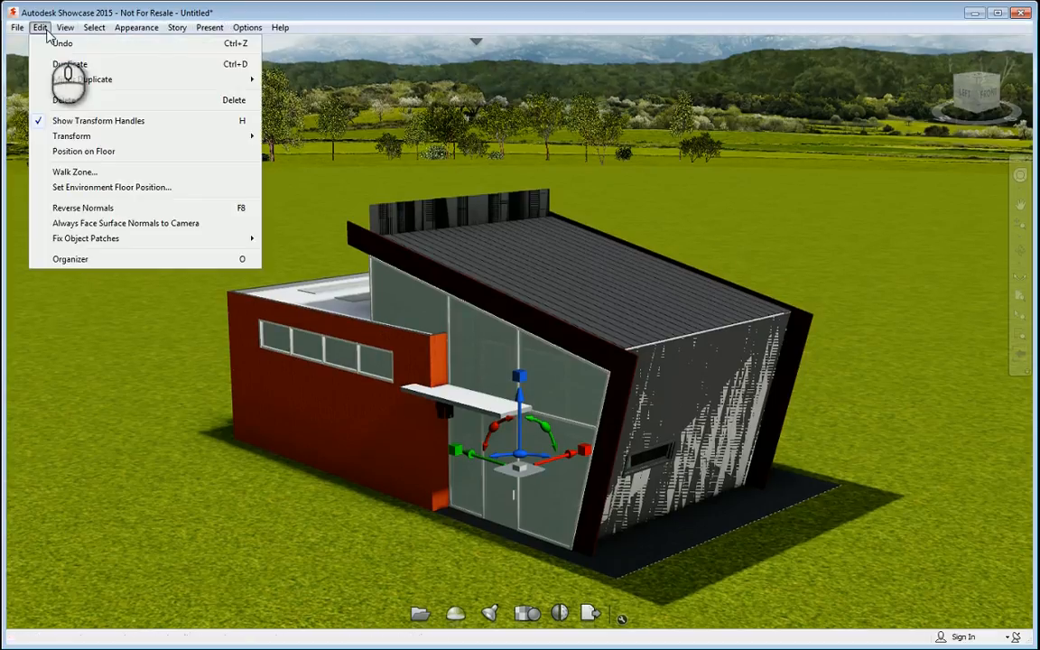
pyautogui.moveTo(68, 194)
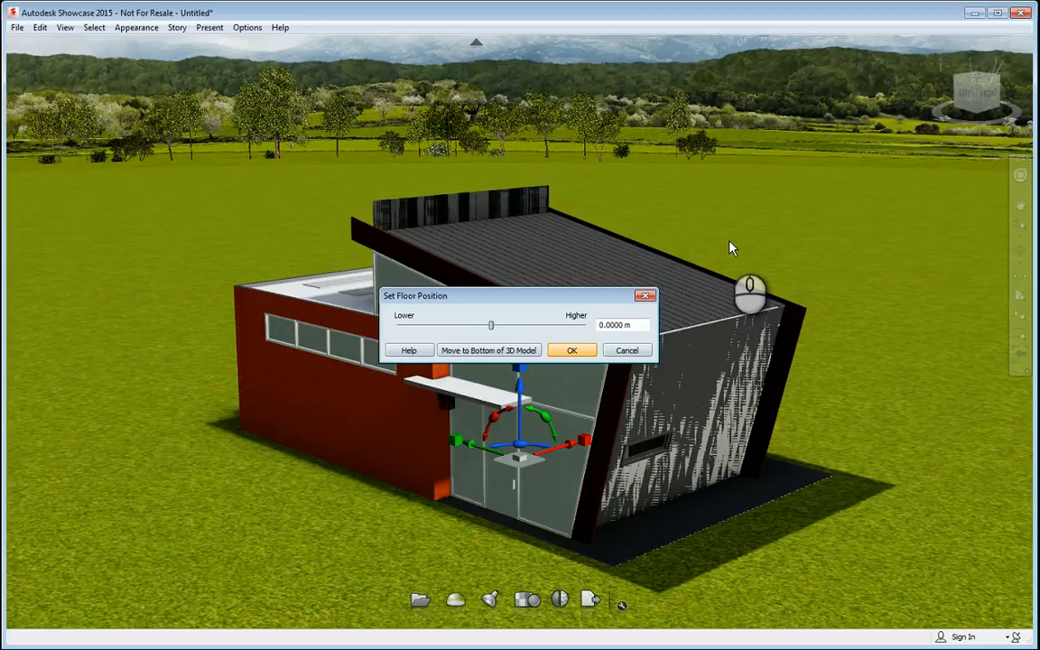
pyautogui.click(572, 350)
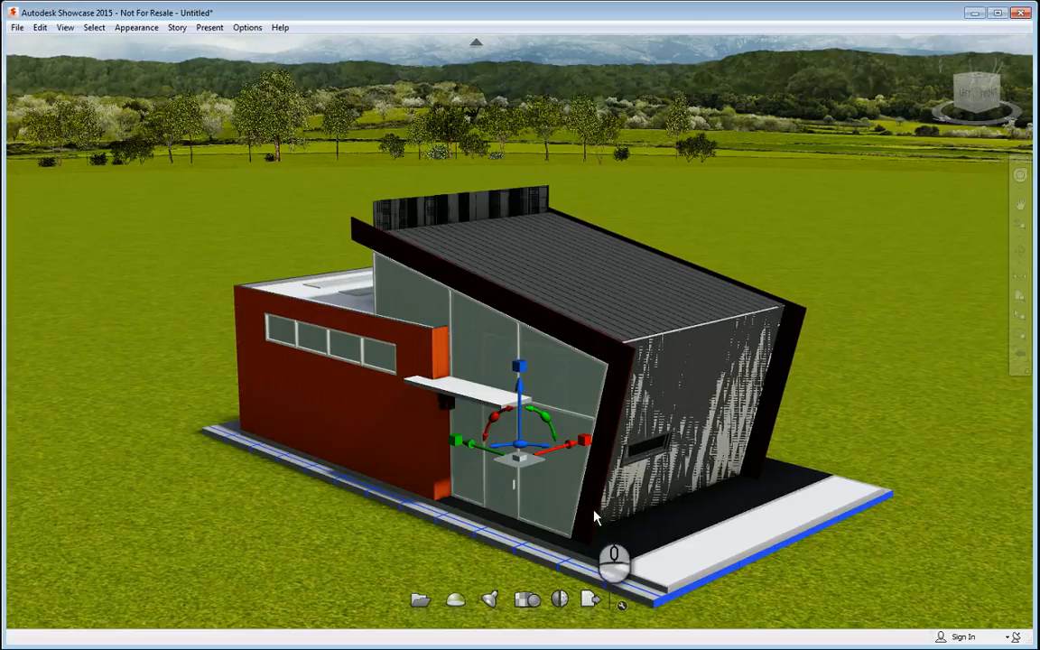
pyautogui.moveTo(782, 201)
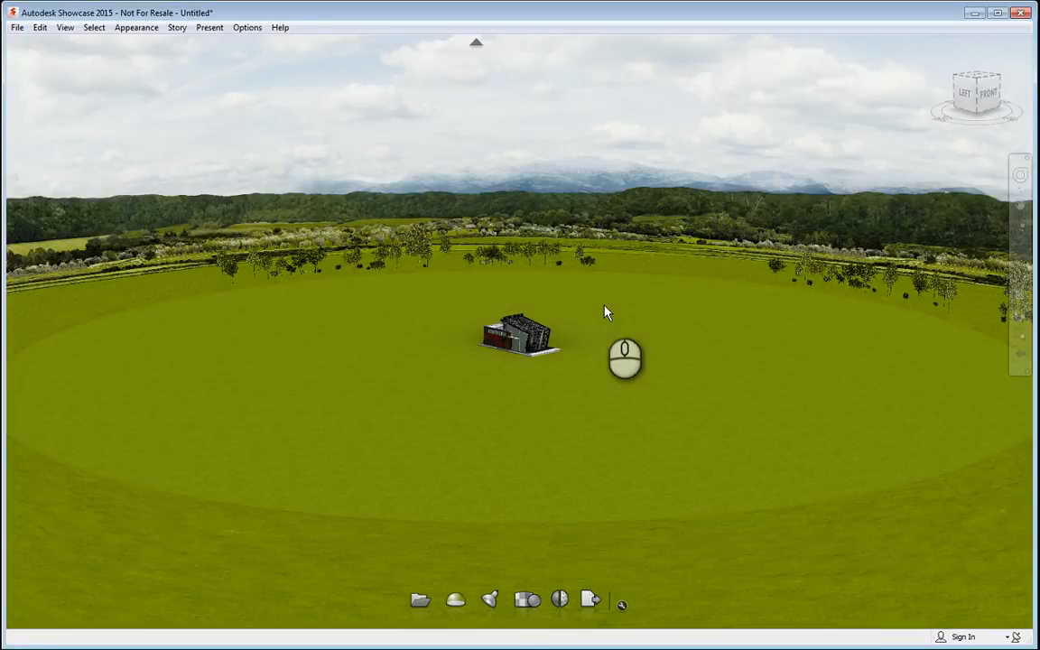
pyautogui.moveTo(657, 370)
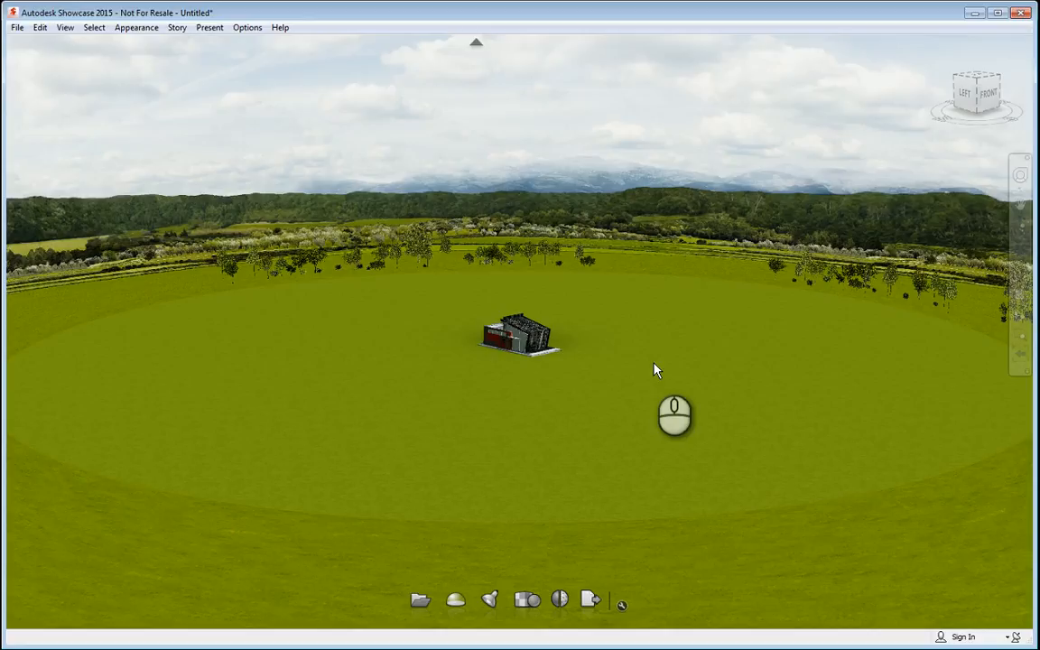
pyautogui.moveTo(949, 108)
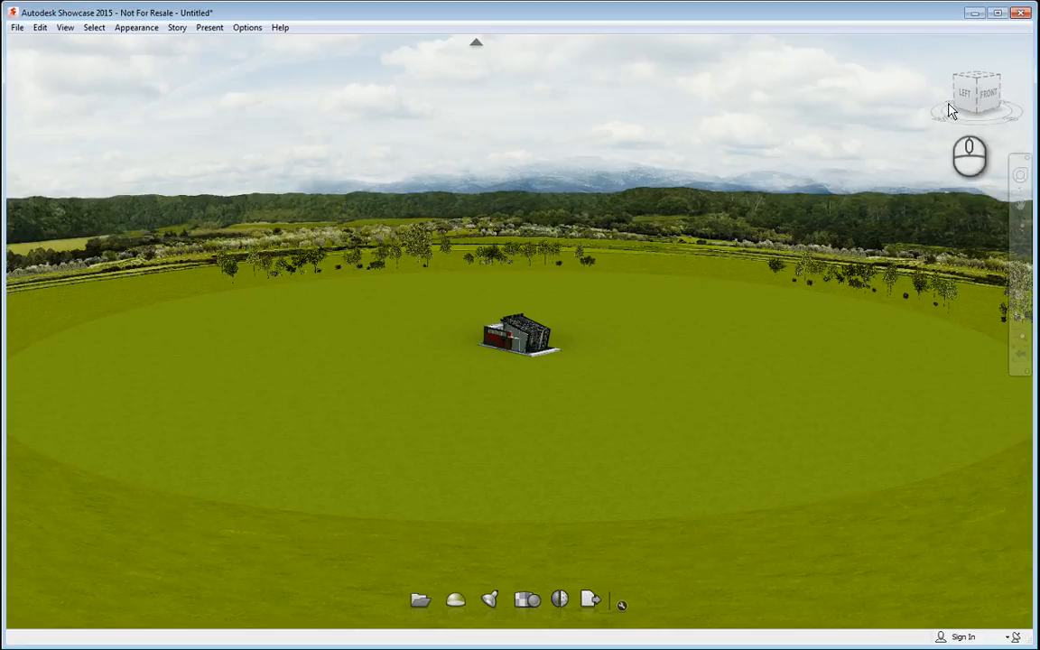
pyautogui.moveTo(959, 104)
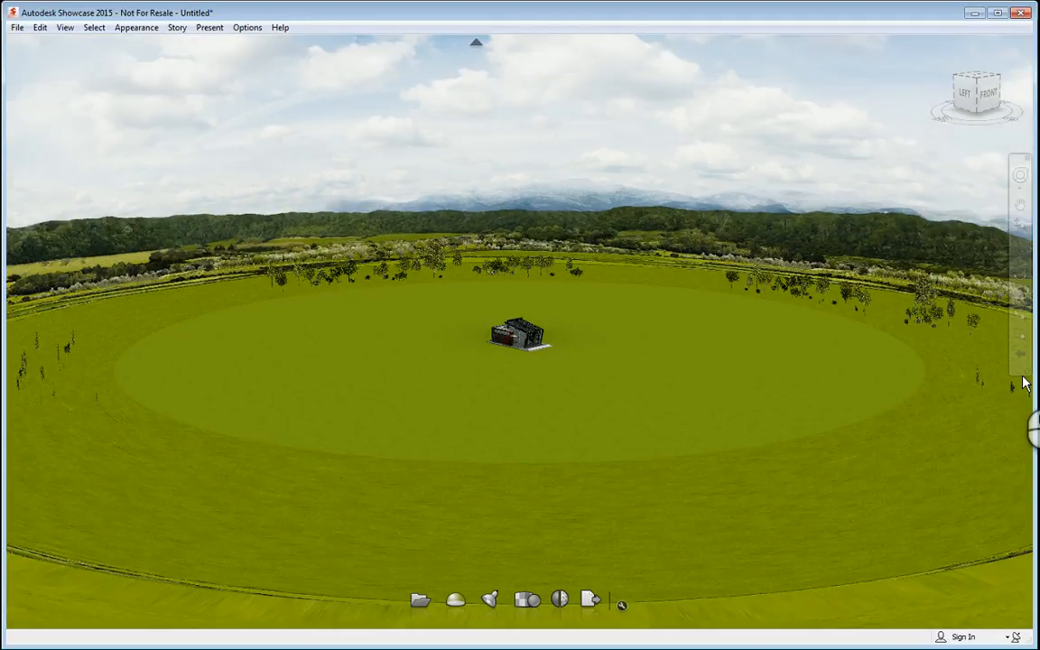
pyautogui.moveTo(961, 178)
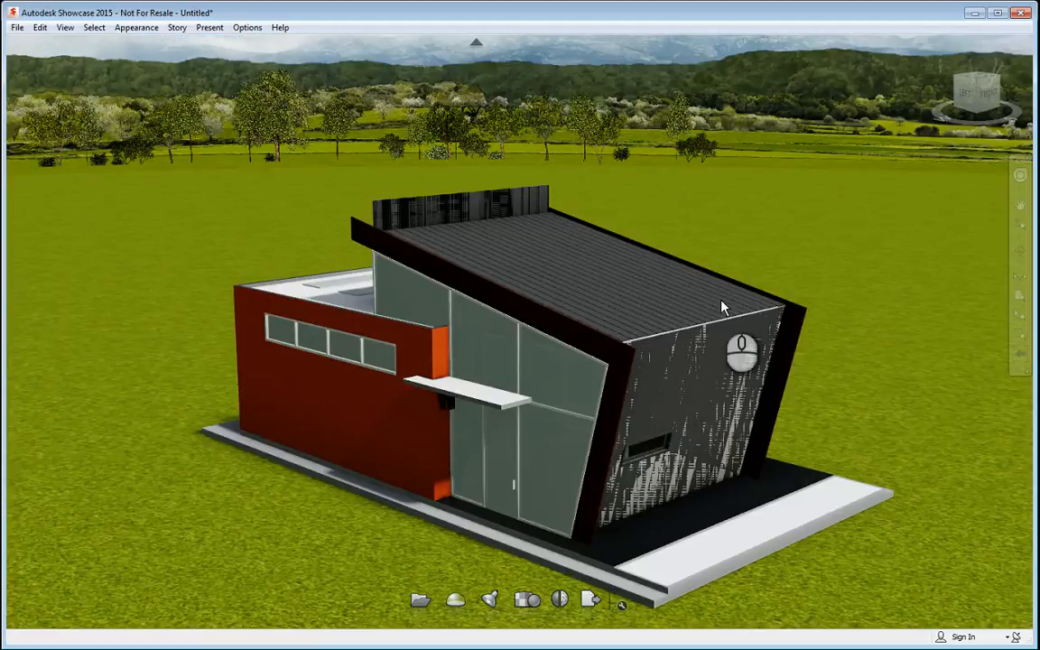
pyautogui.moveTo(920, 262)
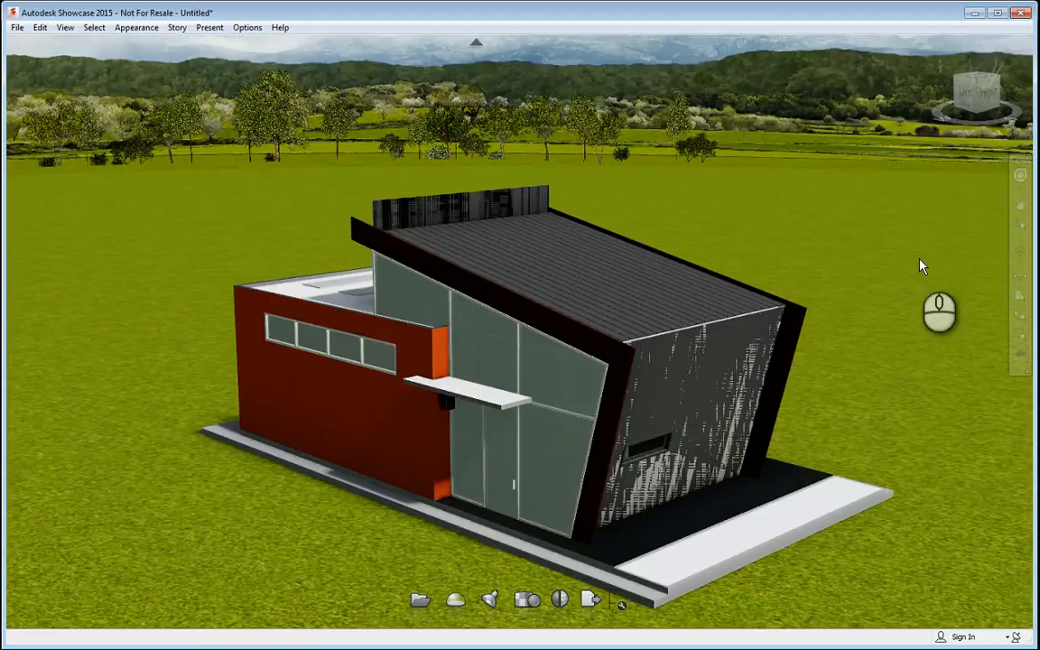
pyautogui.moveTo(100, 56)
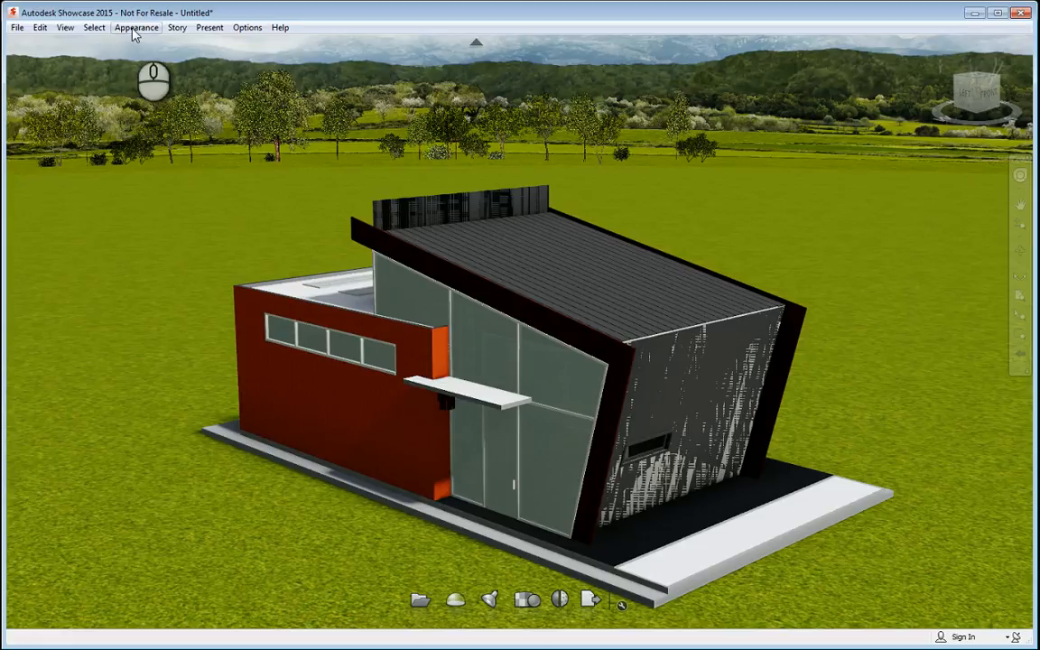
# Show the Materials in Scene and Material Library panels from the Appearance menu.
pyautogui.click(137, 27)
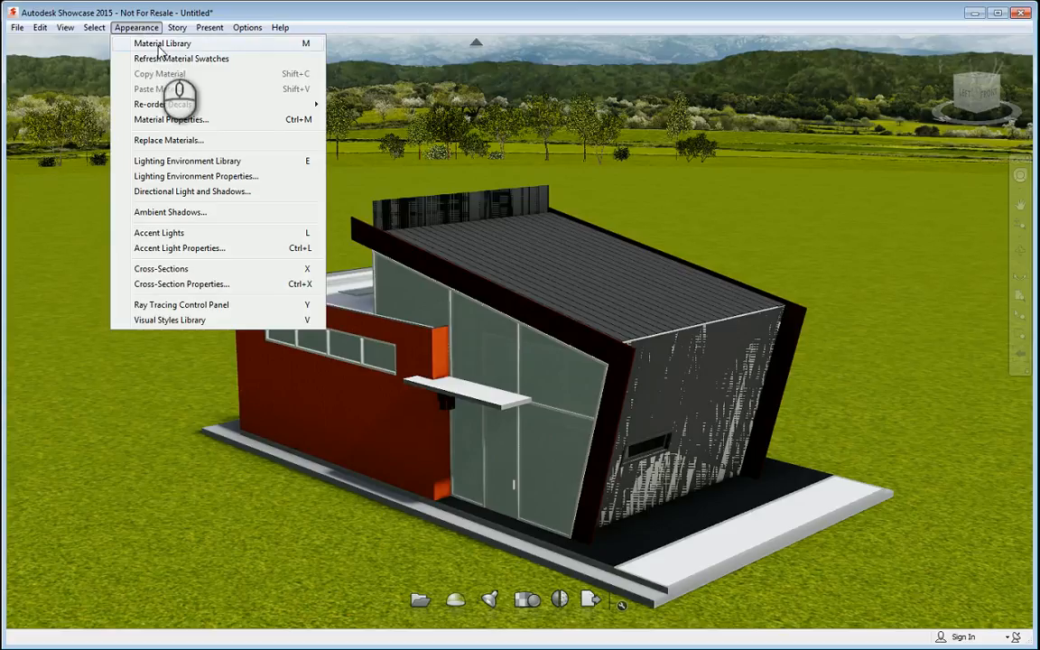
pyautogui.moveTo(172, 401)
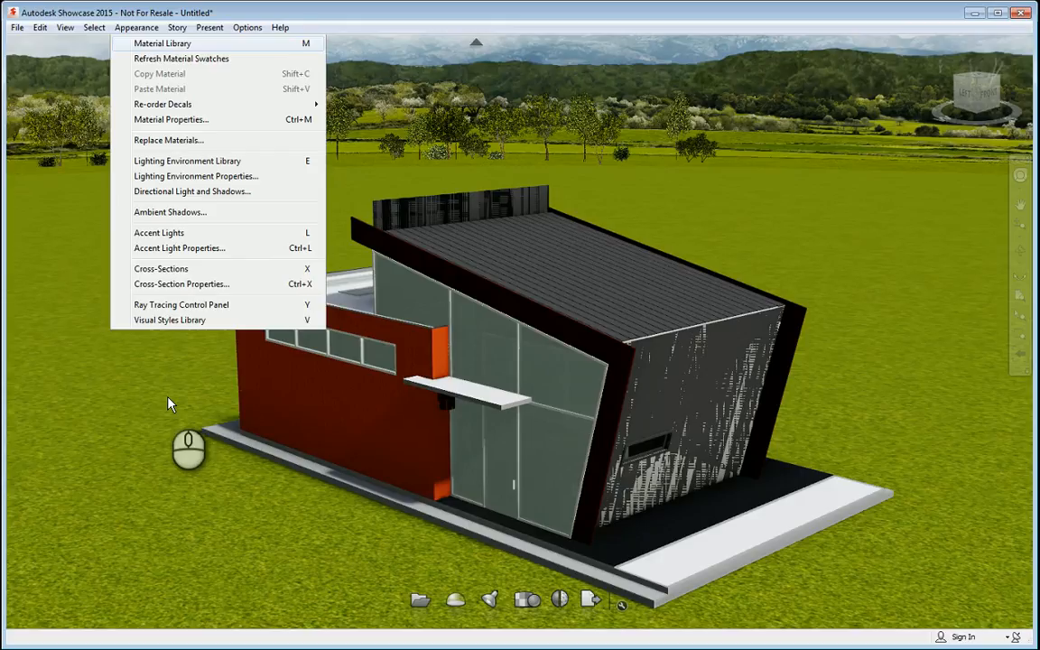
pyautogui.click(163, 43)
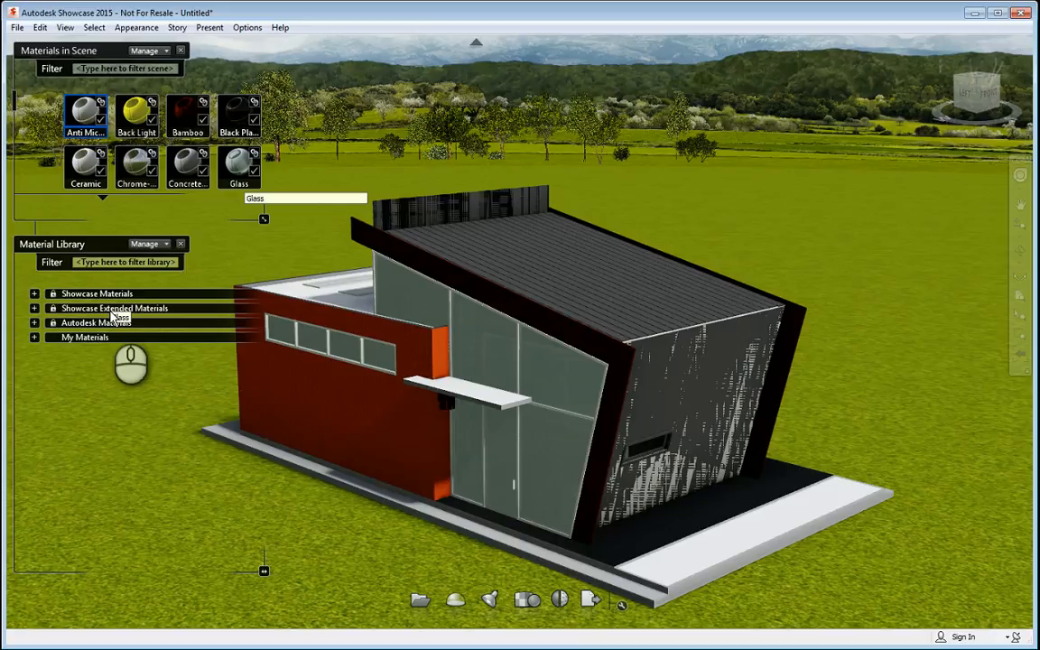
pyautogui.moveTo(40, 328)
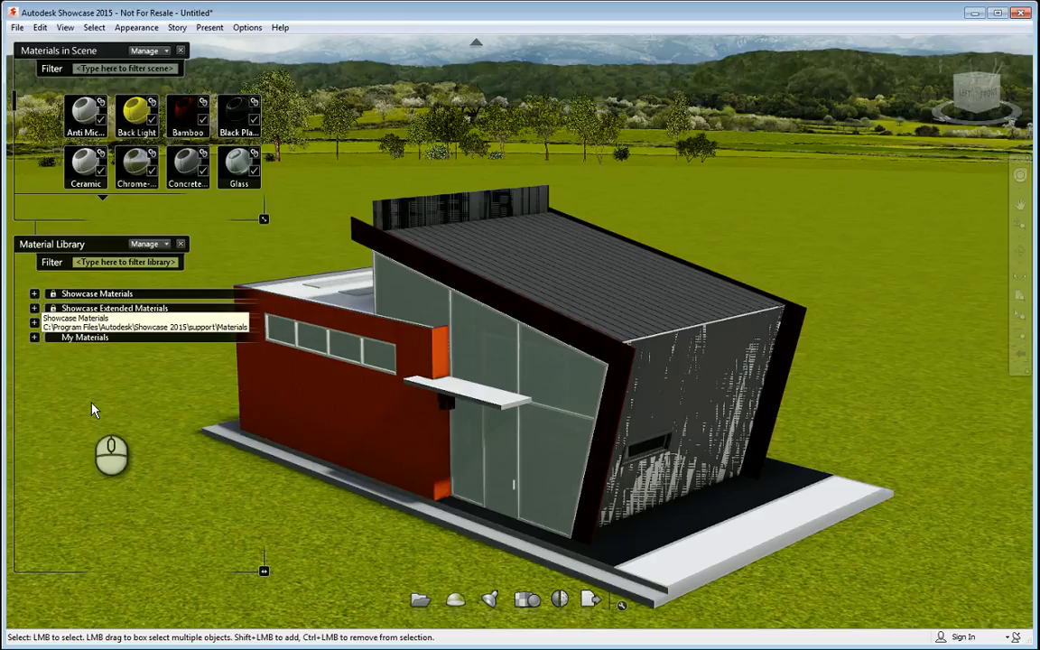
# Expand Showcase Materials and Showcase Extended Materials, browse categories, then collapse Extended Materials.
pyautogui.click(34, 293)
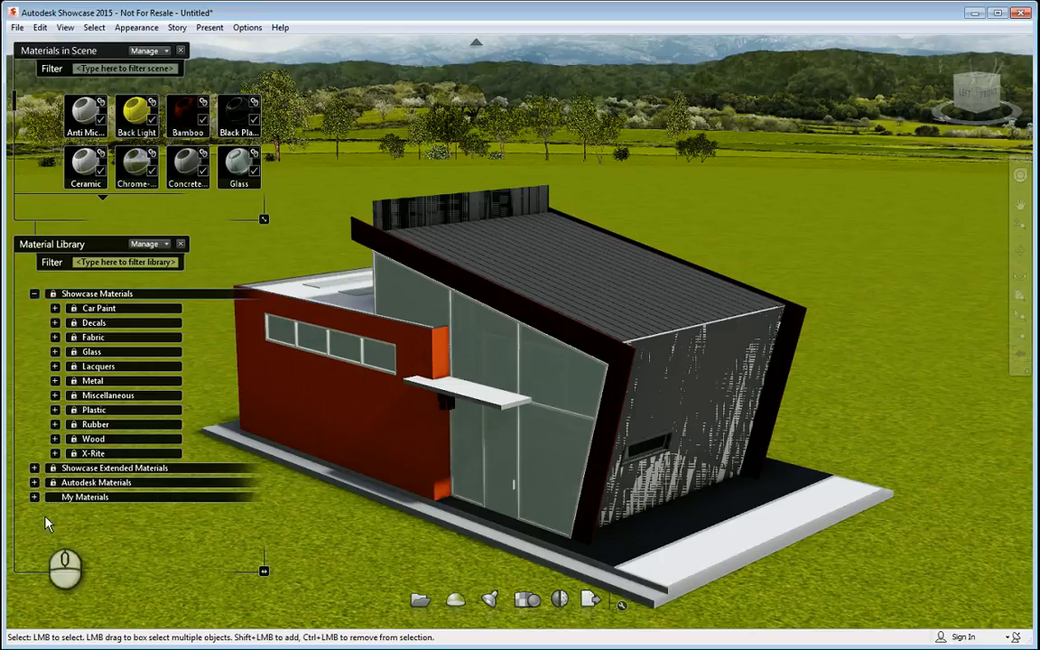
pyautogui.click(33, 467)
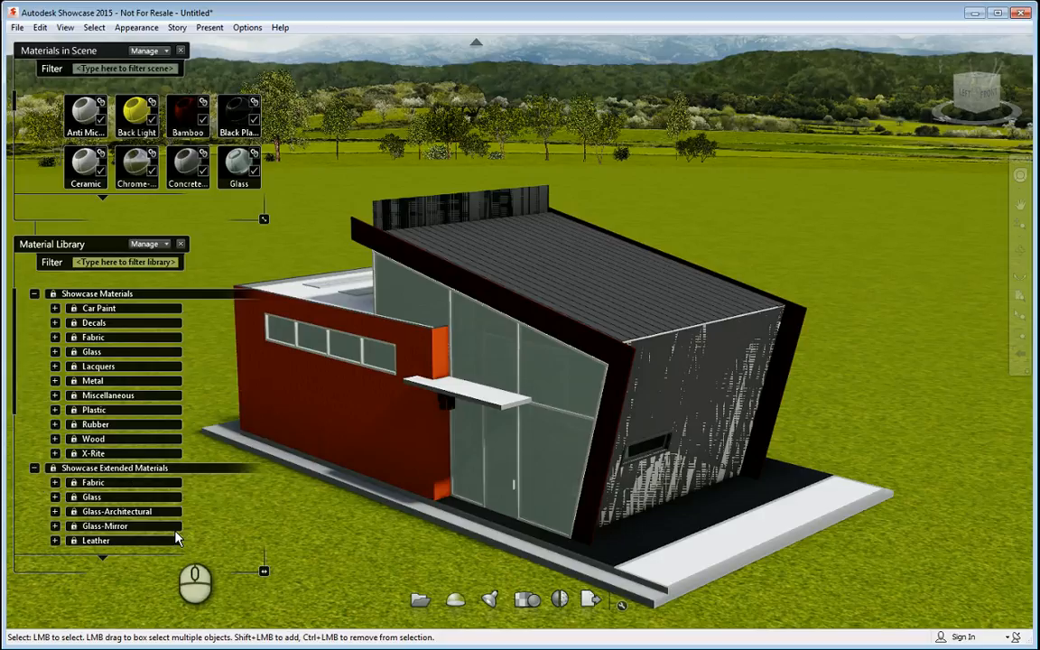
pyautogui.moveTo(199, 517)
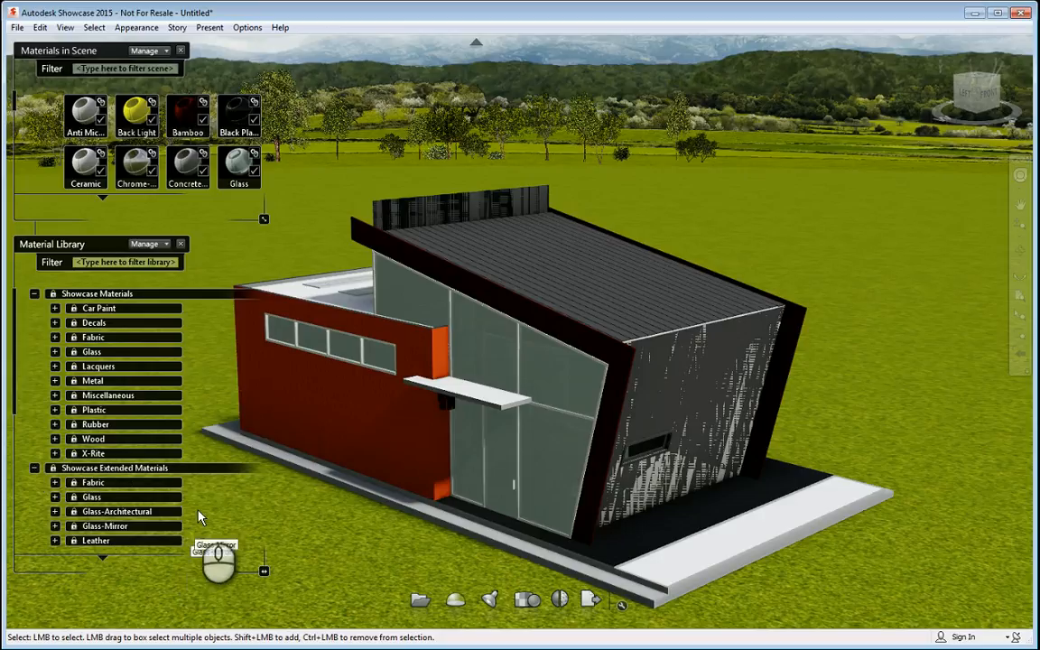
pyautogui.moveTo(107, 564)
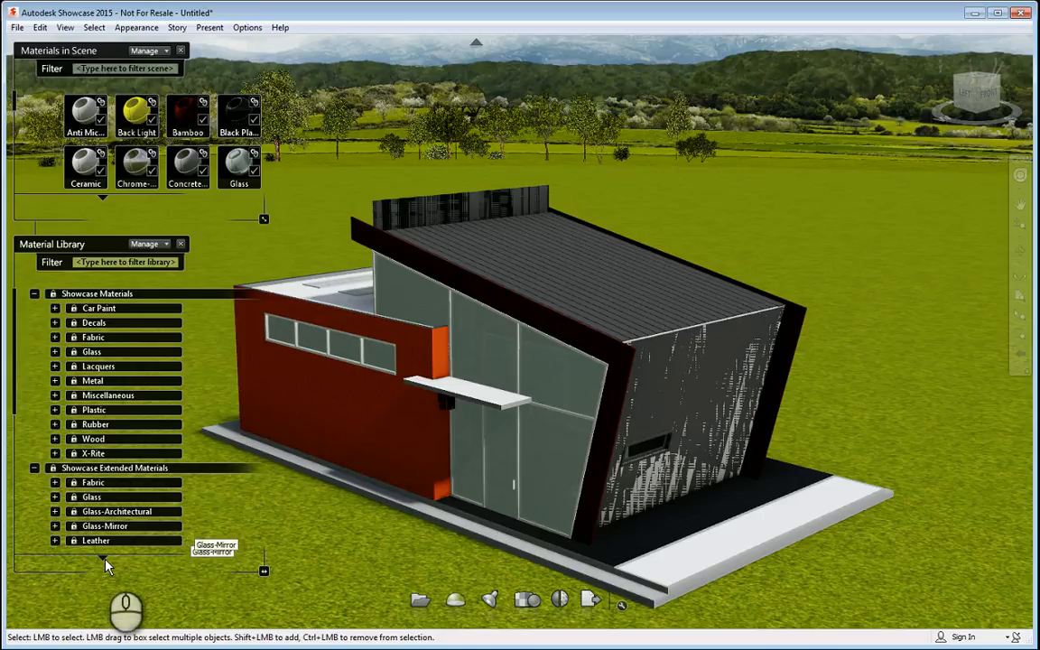
pyautogui.click(104, 525)
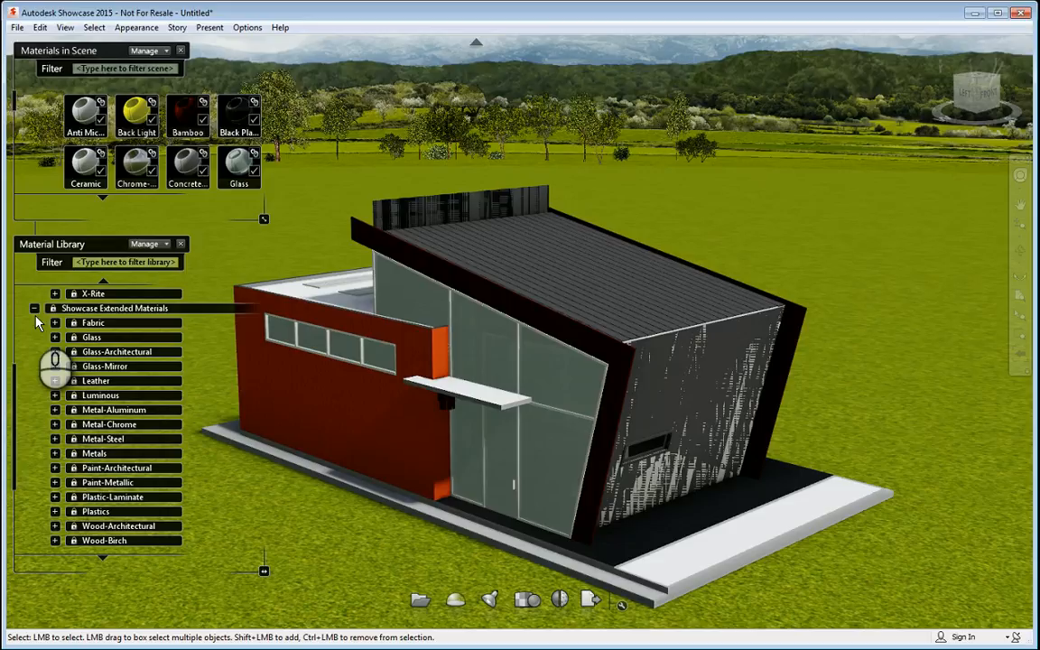
pyautogui.click(33, 308)
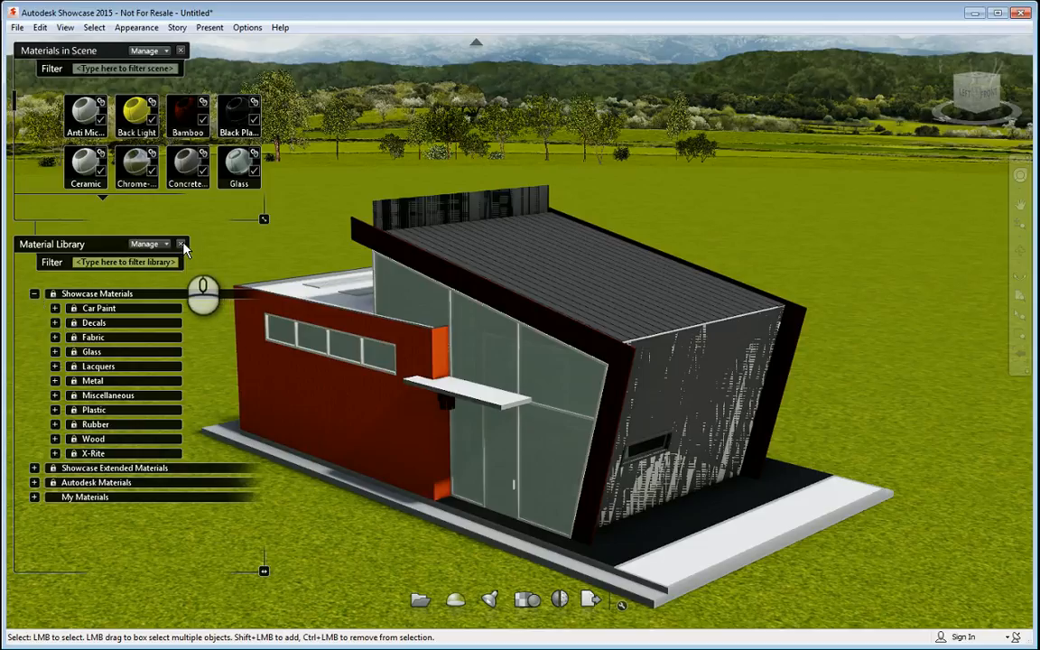
pyautogui.moveTo(282, 205)
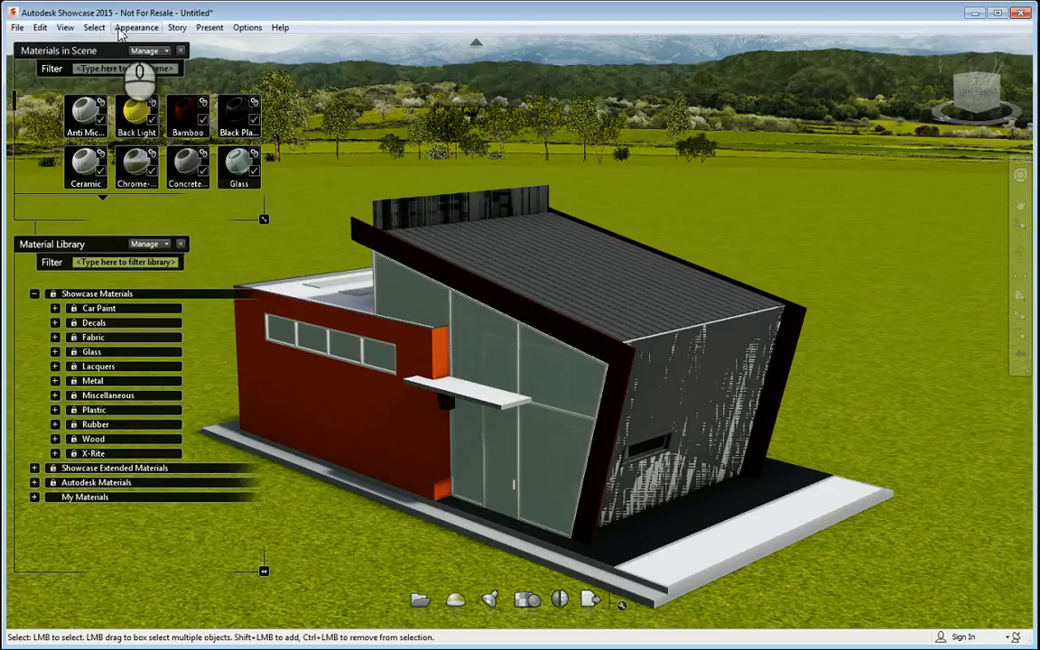
# Close the material panels via Appearance and bring up the Story menu's Shots panel.
pyautogui.click(136, 27)
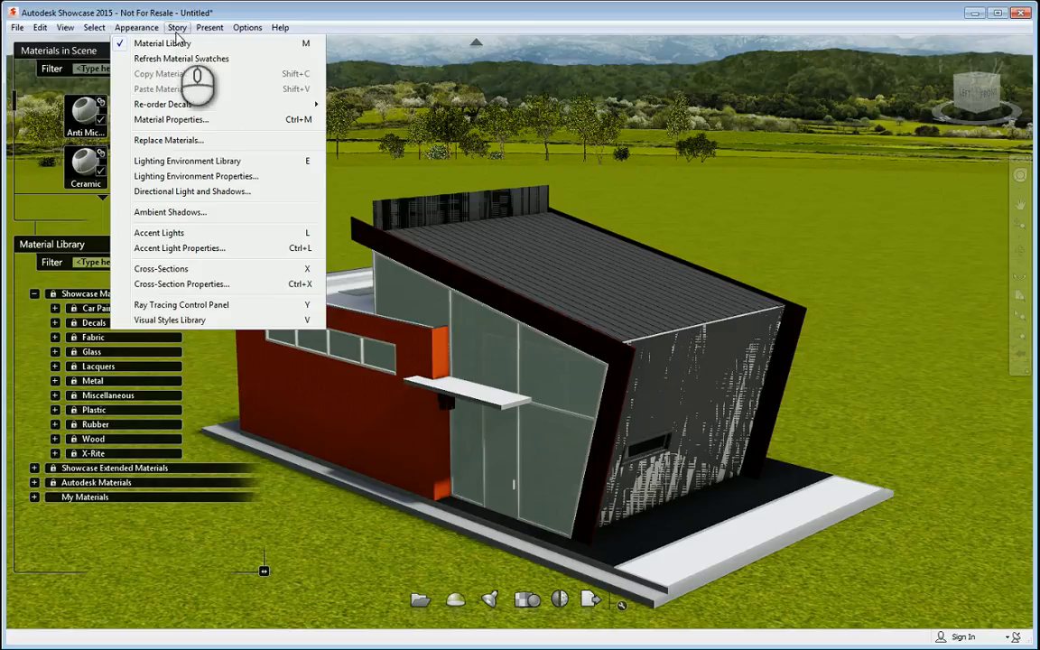
pyautogui.click(177, 27)
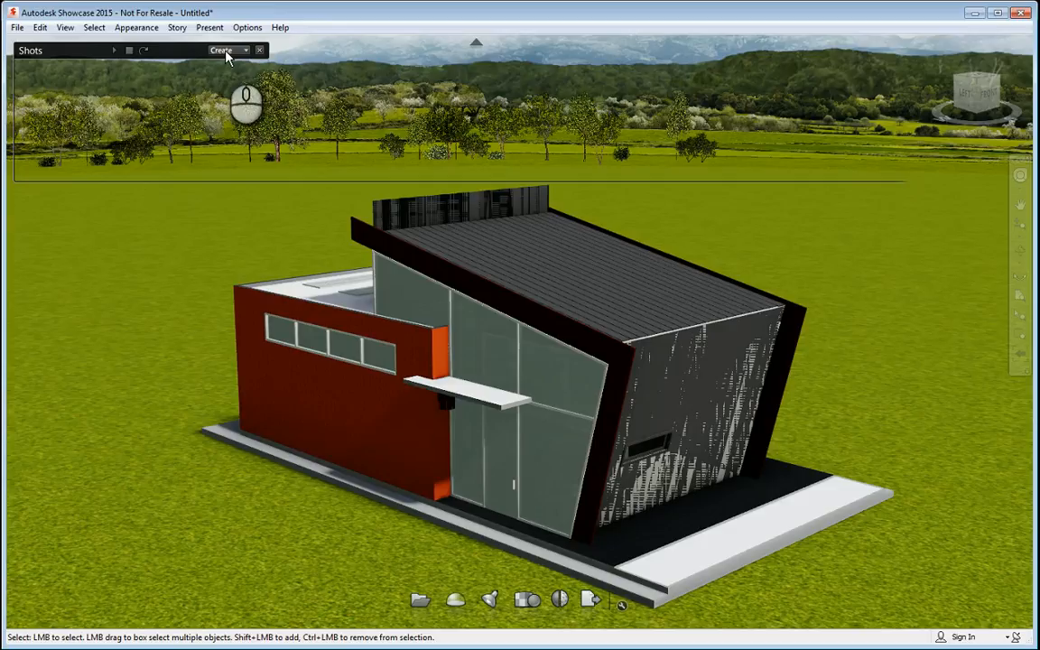
# Add Shot1 in the Shots panel and begin editing its name in Shot Properties.
pyautogui.click(223, 50)
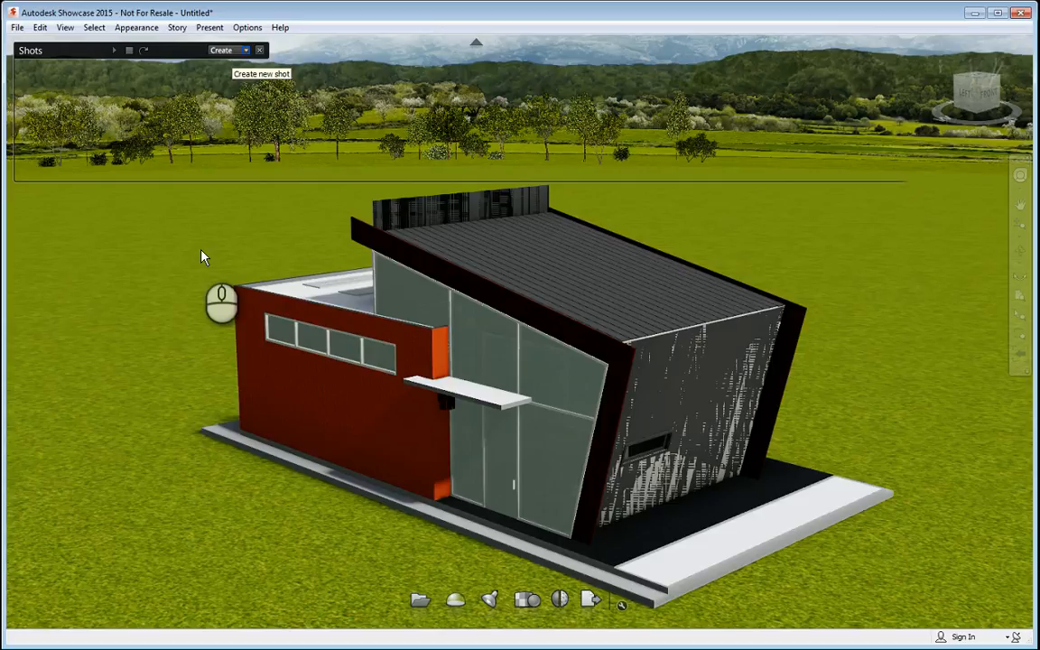
pyautogui.click(220, 50)
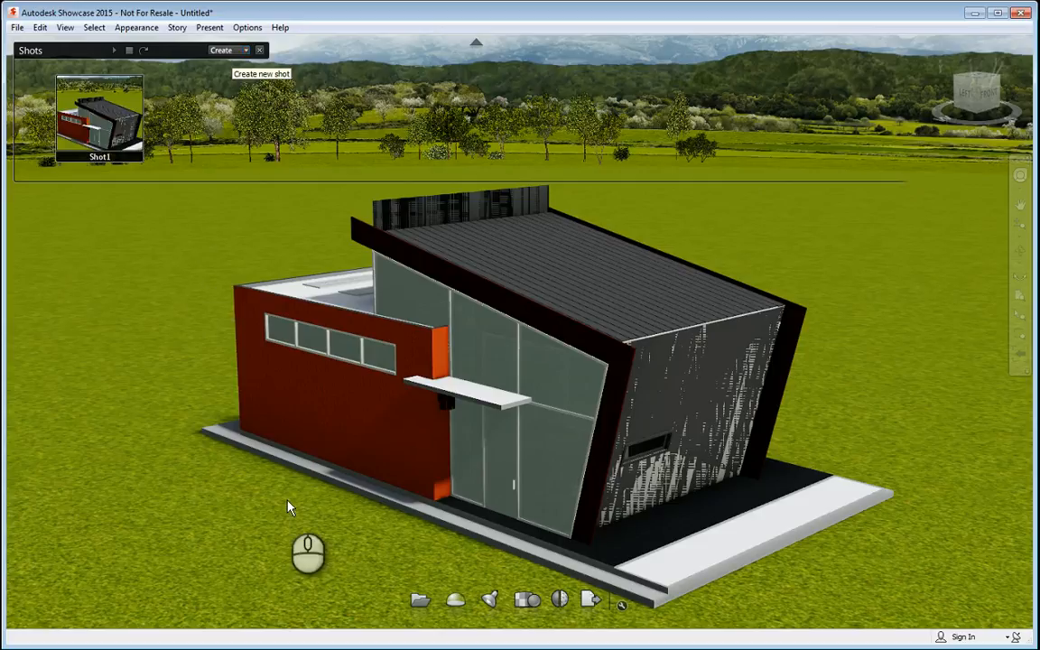
pyautogui.moveTo(174, 221)
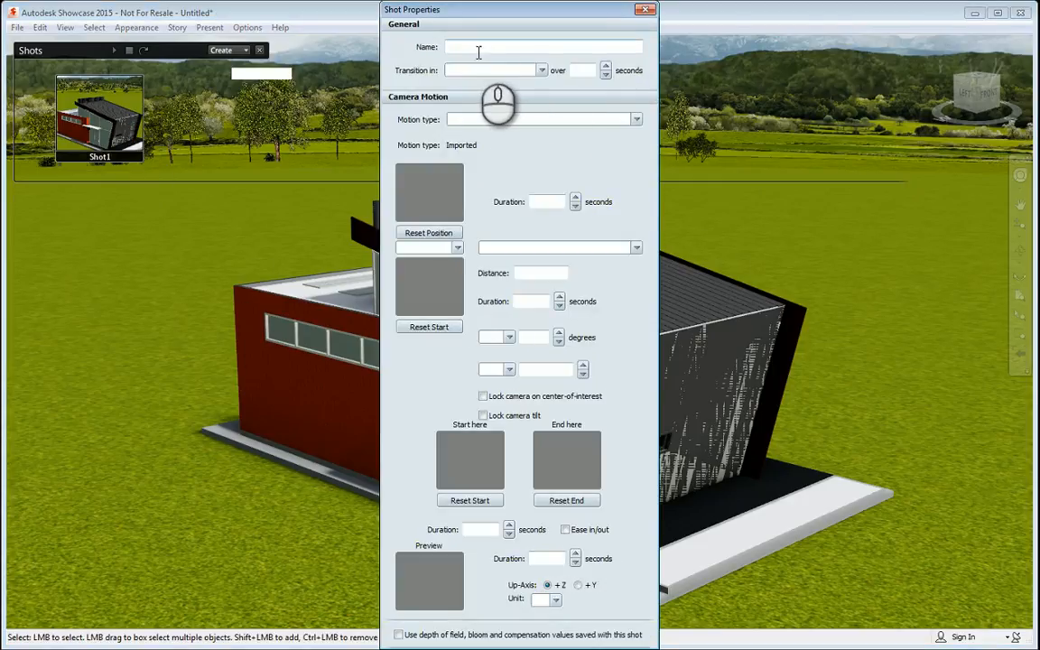
pyautogui.click(478, 46)
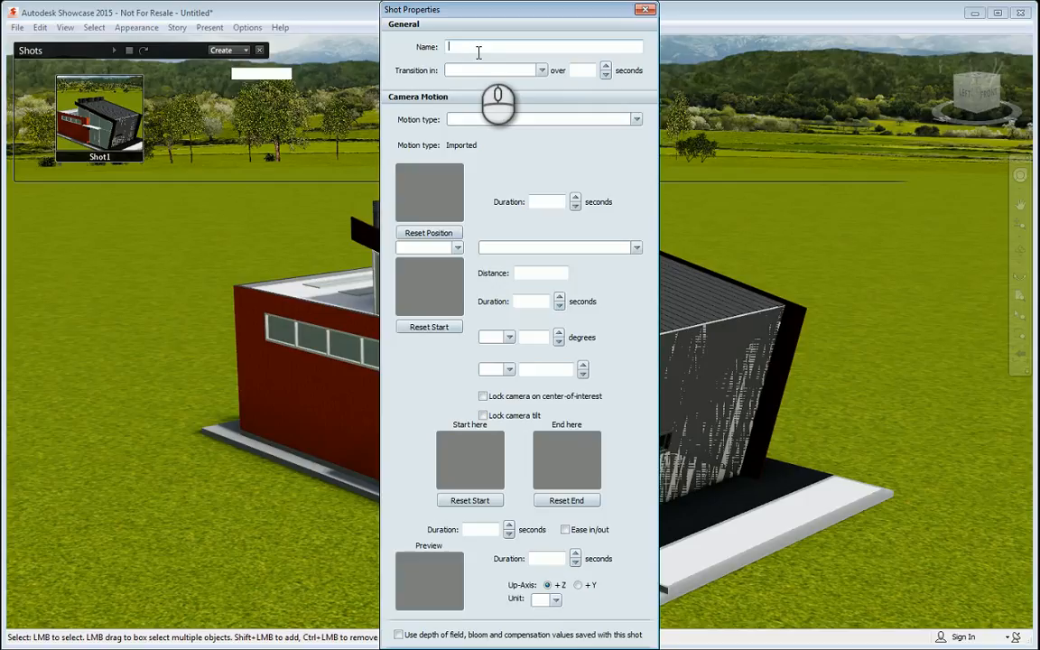